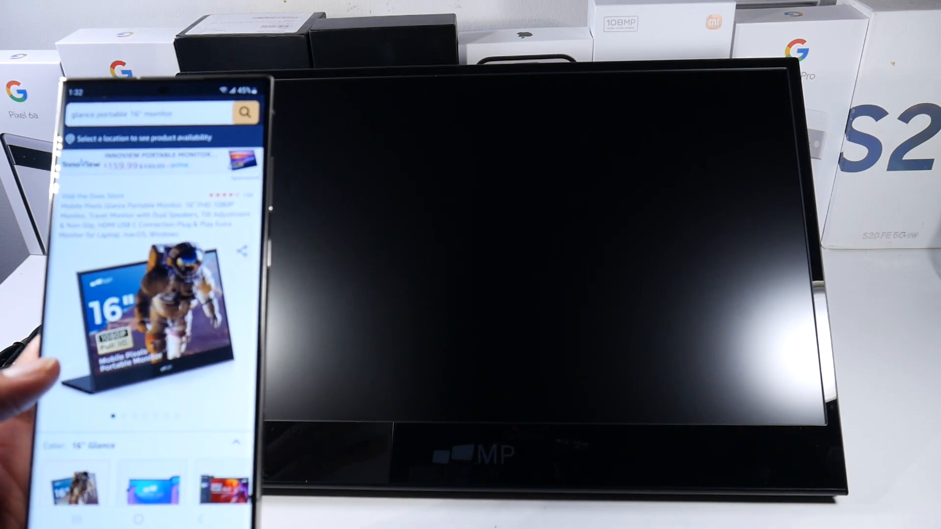
Scroll the Amazon product page down to the price, Add to Cart and Buy Now section
scroll("down", 3)
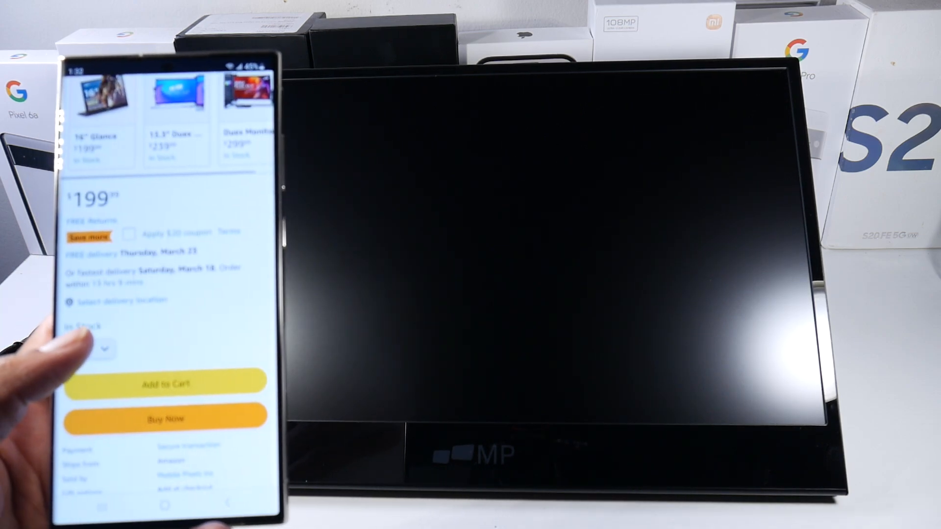
scroll("down", 3)
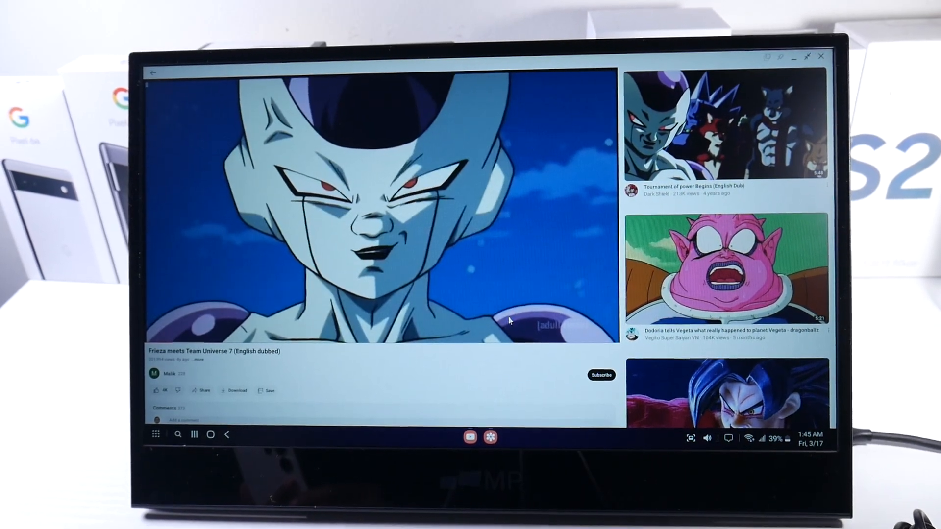
Reveal the player controls and close the YouTube window, leaving the DeX desktop
left_click(385, 203)
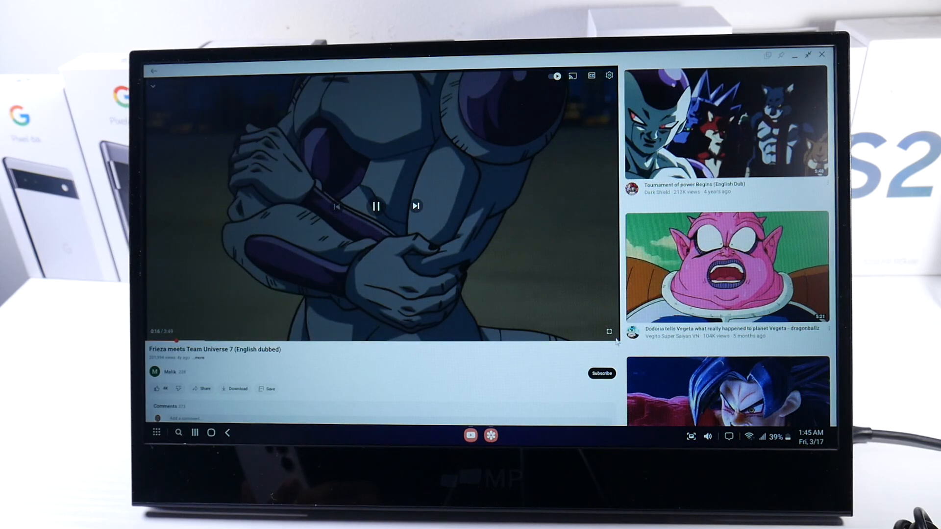
left_click(609, 331)
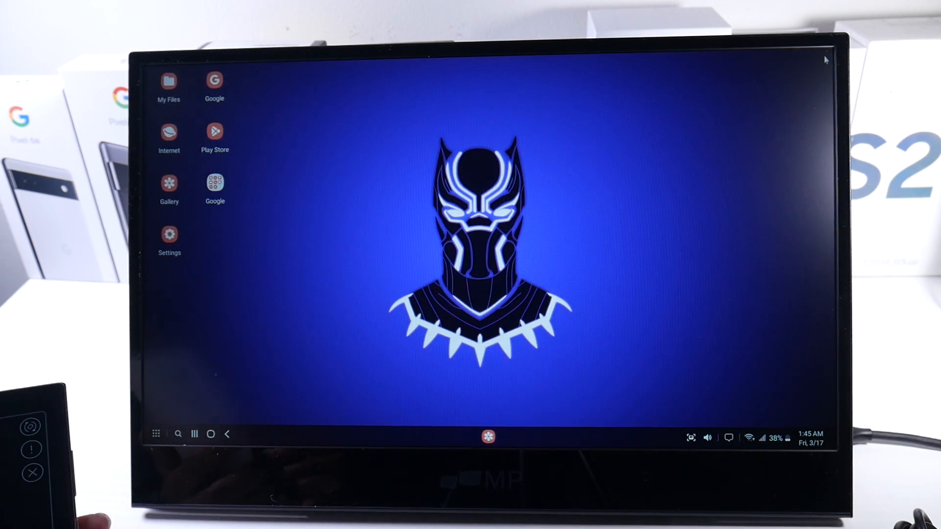
mouse_move(691, 119)
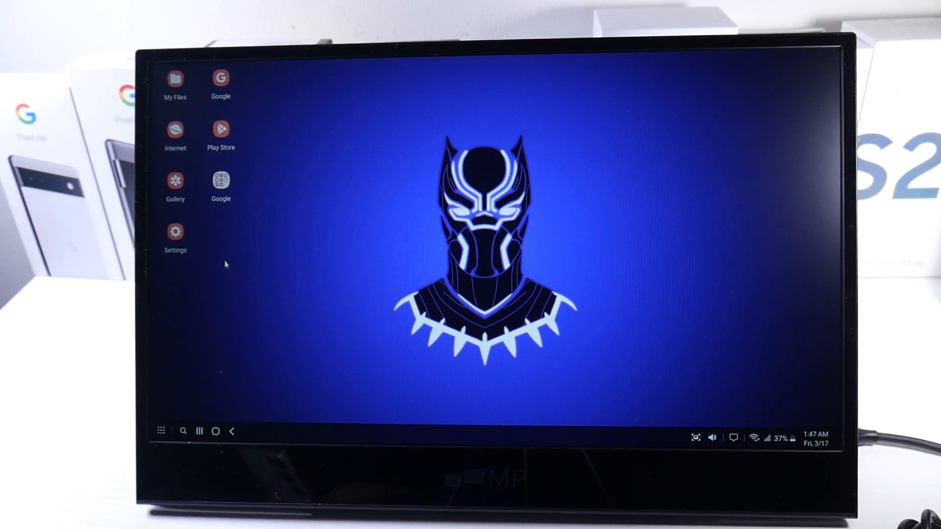
mouse_move(187, 415)
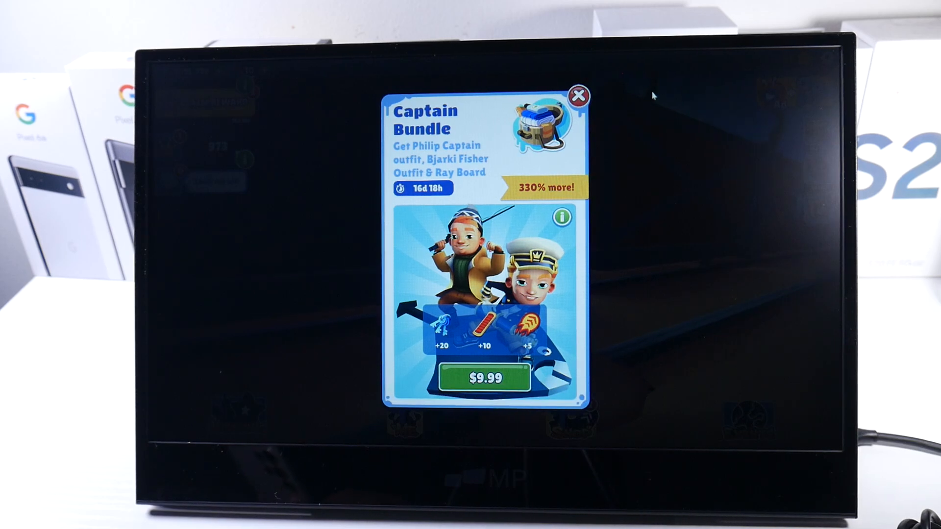
Dismiss the Captain Bundle offer popup in Subway Surfers
left_click(579, 95)
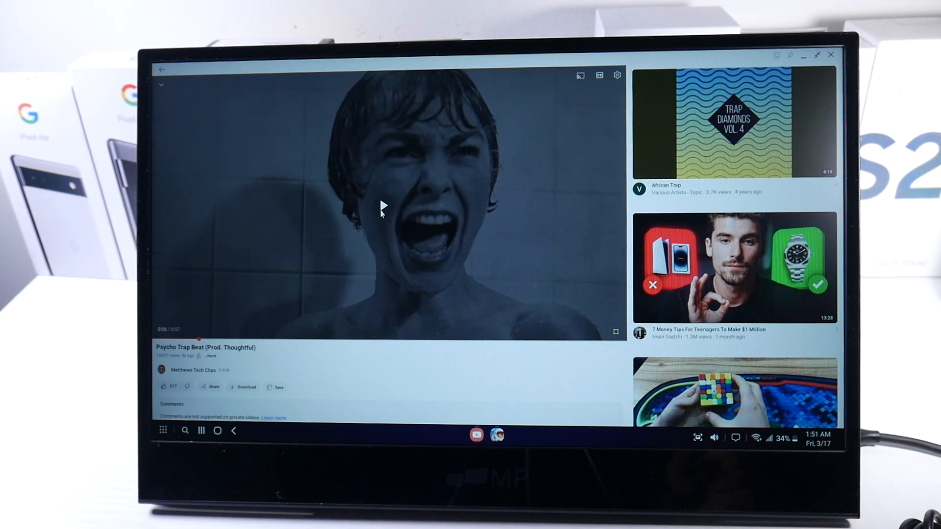
Resume the Psycho Trap Beat video, then bring up the monitor's Amazon listing in Chrome
left_click(381, 207)
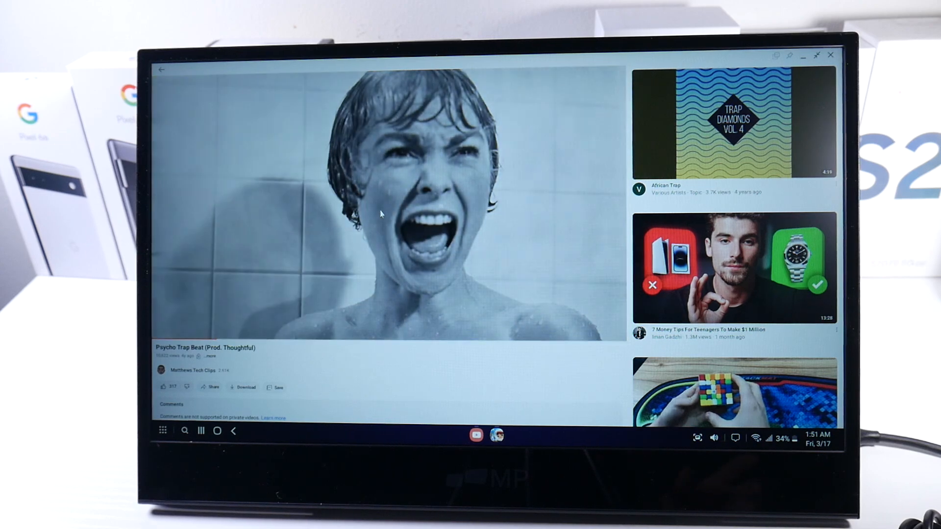
left_click(381, 210)
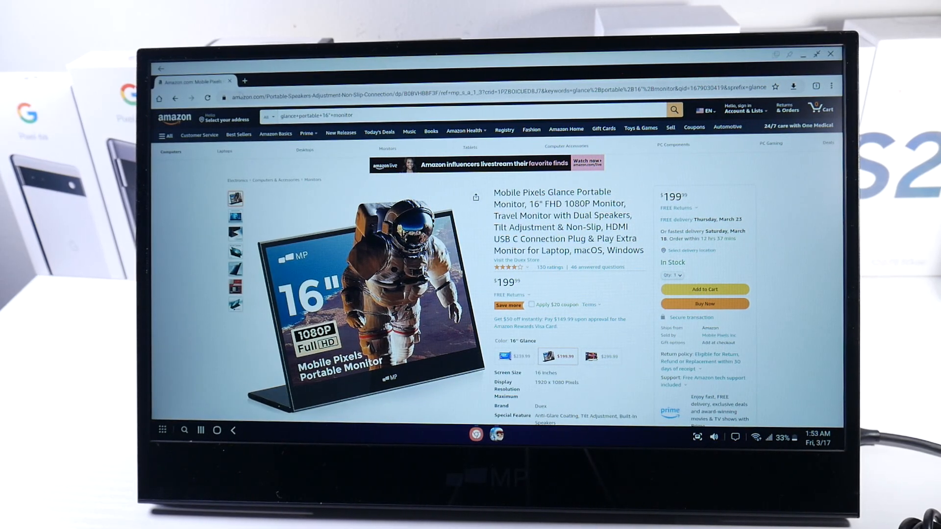
Scroll the Amazon listing down to the About this item details
scroll("down", 3)
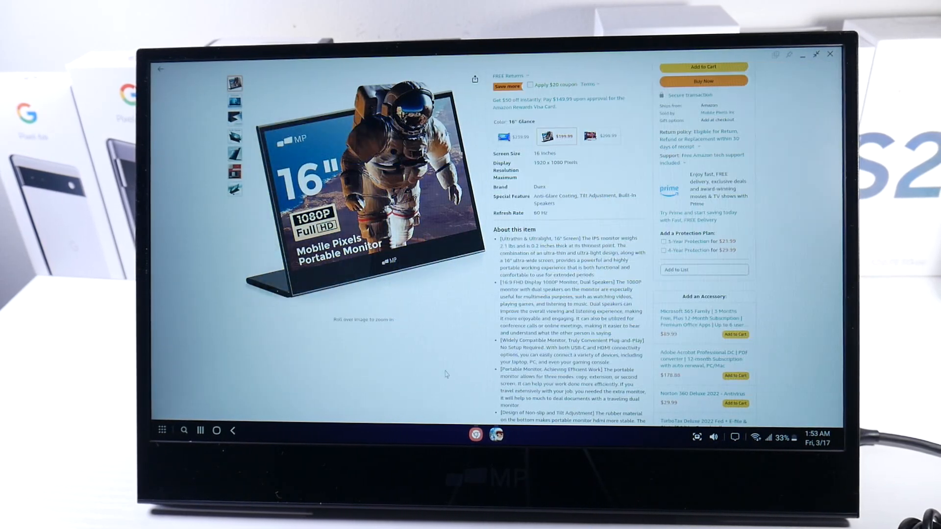
scroll("down", 3)
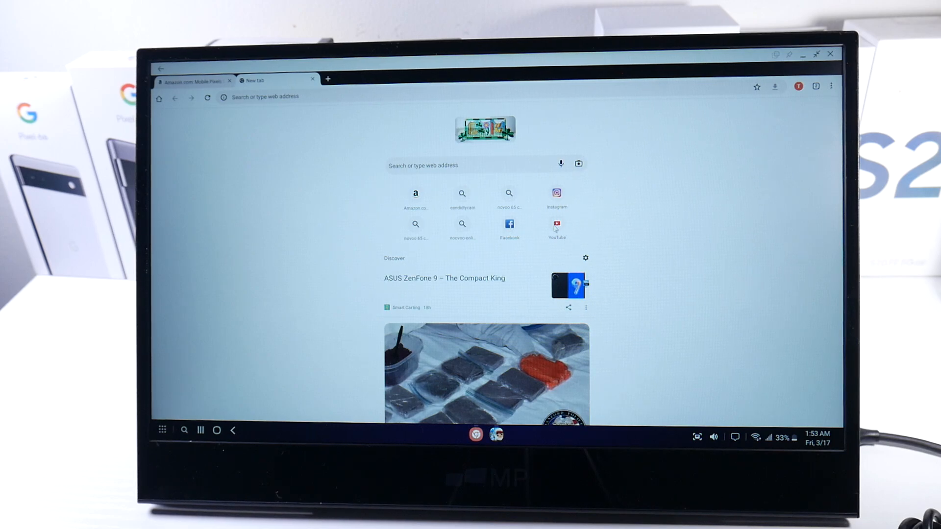
Launch YouTube from the new-tab shortcuts and request its Desktop site via Chrome's menu
left_click(556, 225)
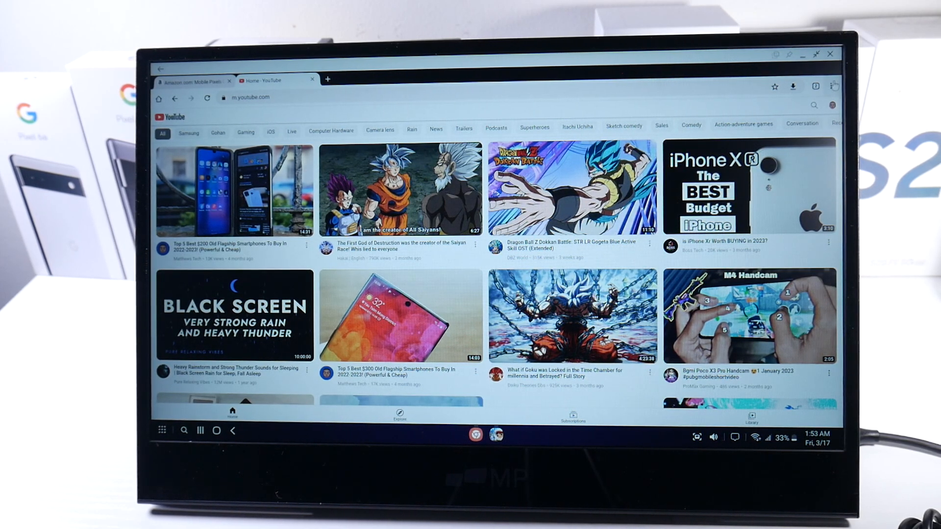
left_click(833, 86)
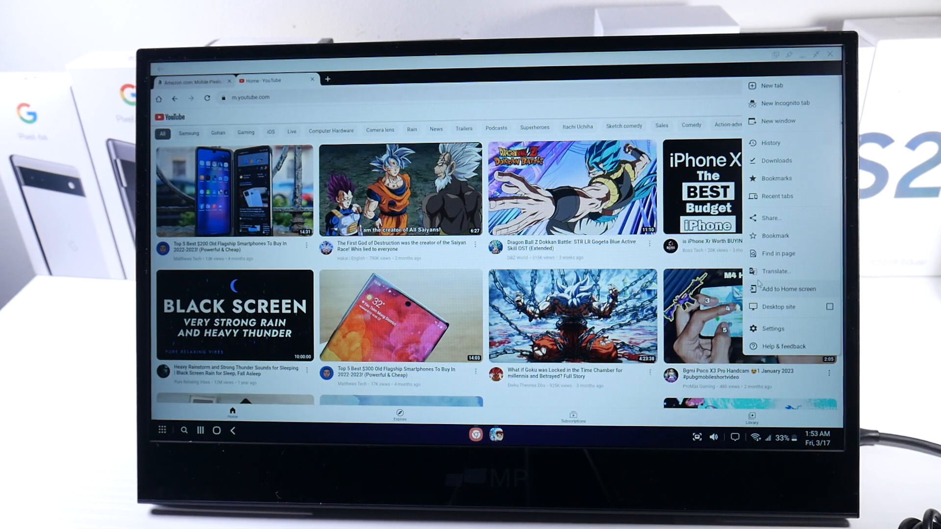
left_click(777, 307)
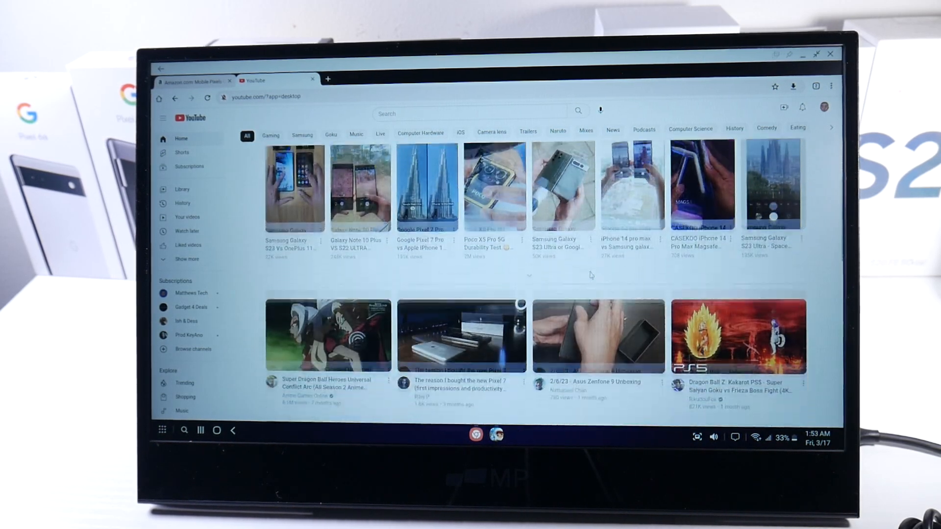
Scroll the desktop YouTube page, then show and hide the DeX Apps drawer
scroll("down", 3)
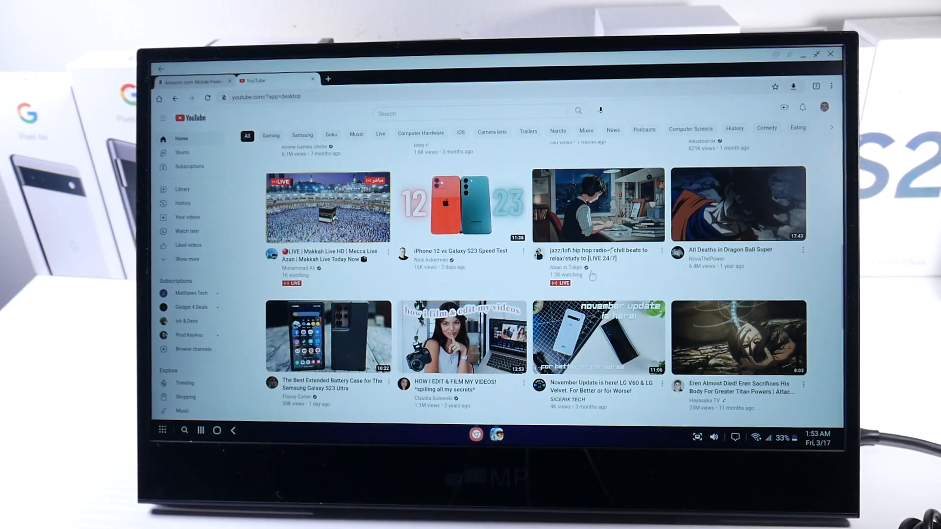
left_click(163, 429)
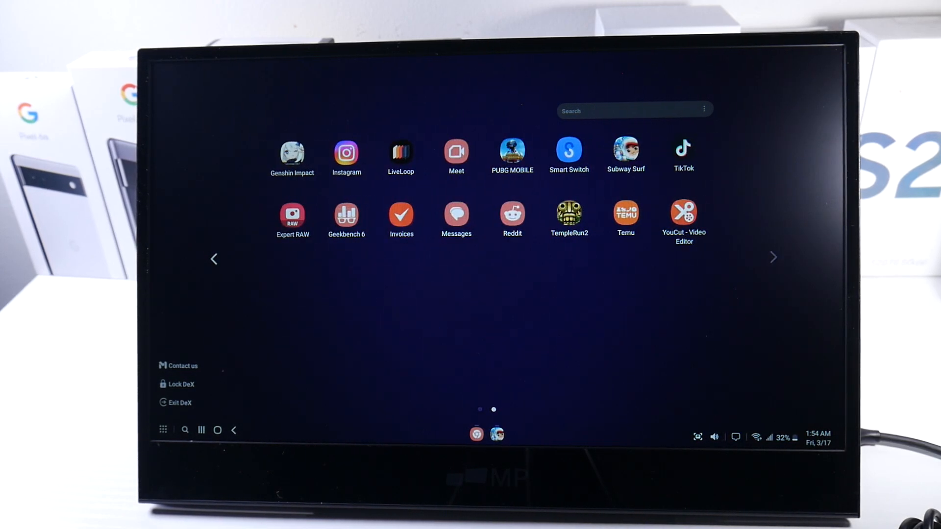
left_click(162, 429)
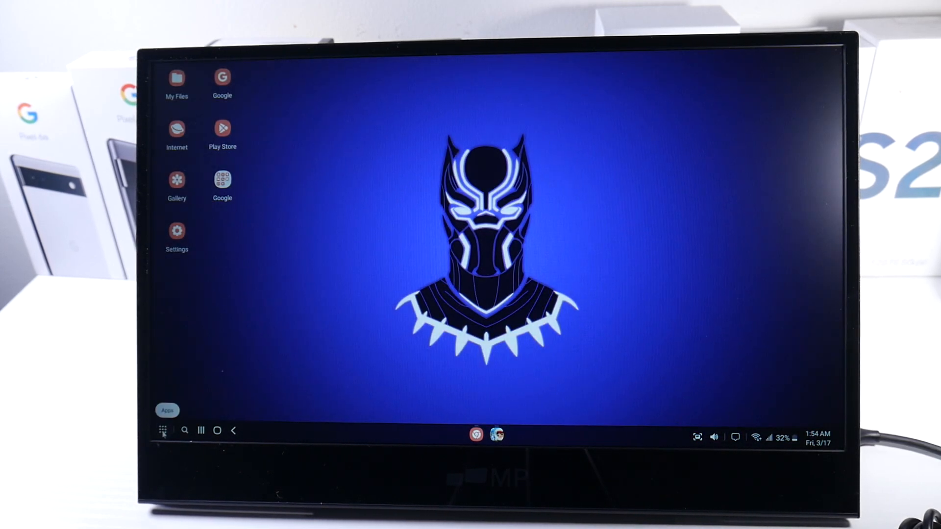